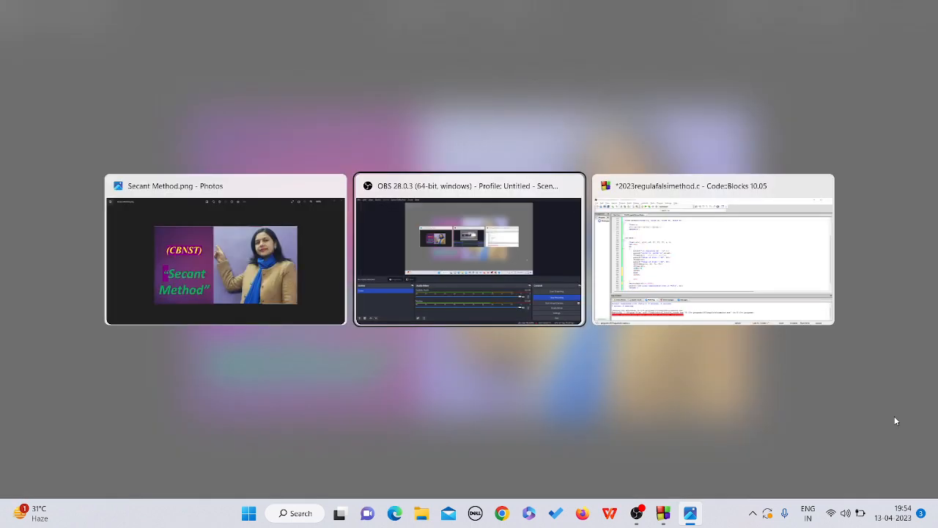
Step: Switch to the Code::Blocks window holding the regula falsi program
{"action": "left_click", "coordinate": [711, 249]}
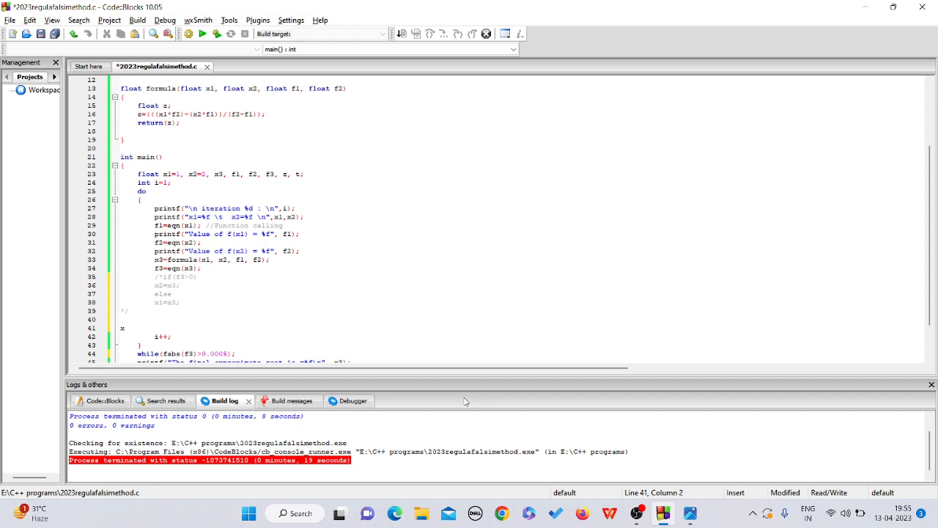
Step: Add x1=x2; and x2=x3; inside the do loop before i++
{"action": "type", "text": "1=x2;"}
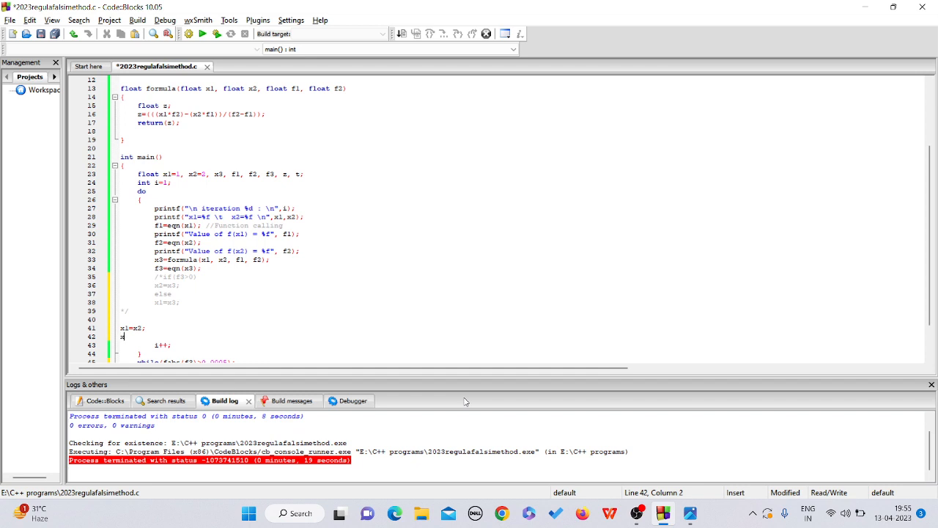
{"action": "type", "text": "2=x"}
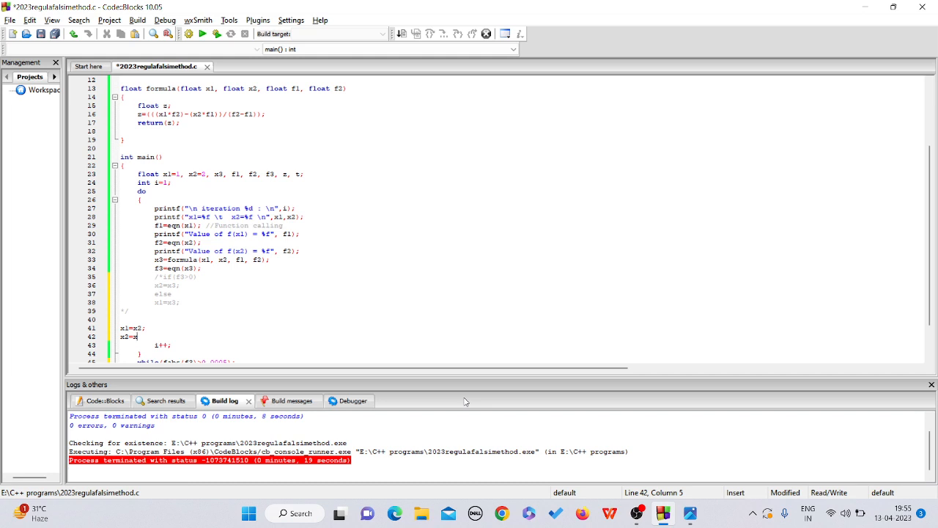
{"action": "type", "text": "3;"}
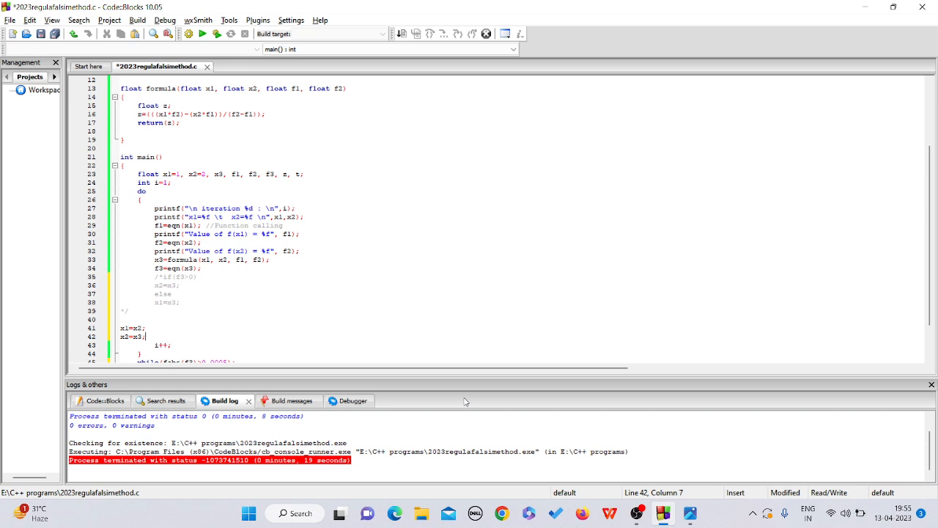
{"action": "mouse_move", "coordinate": [463, 393]}
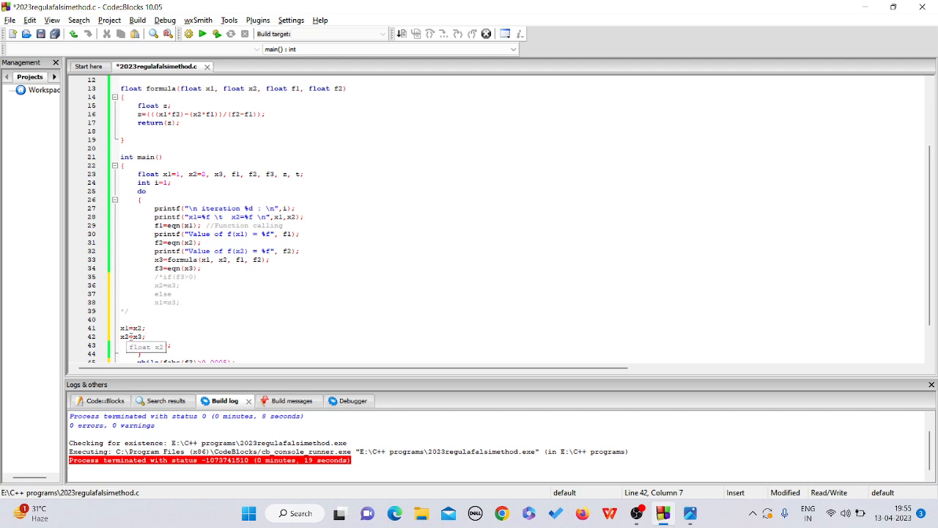
{"action": "mouse_move", "coordinate": [160, 331]}
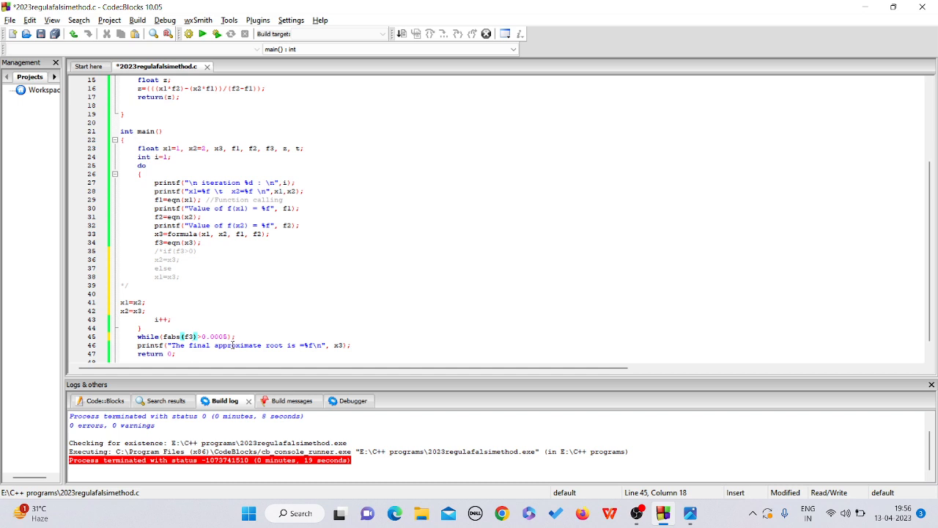
{"action": "mouse_move", "coordinate": [264, 352]}
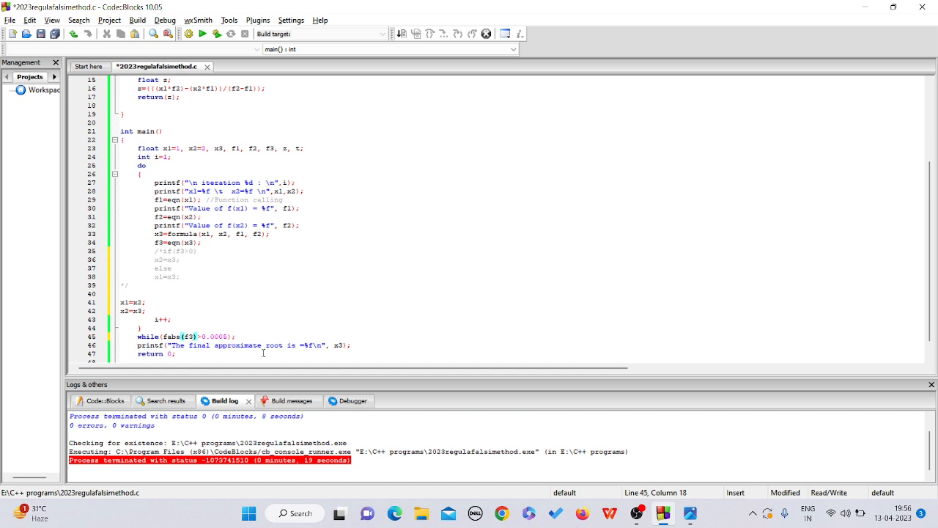
Step: Change the while condition from fabs(f3) to fabs(x1-x2) > 0.0005
{"action": "left_click", "coordinate": [189, 335]}
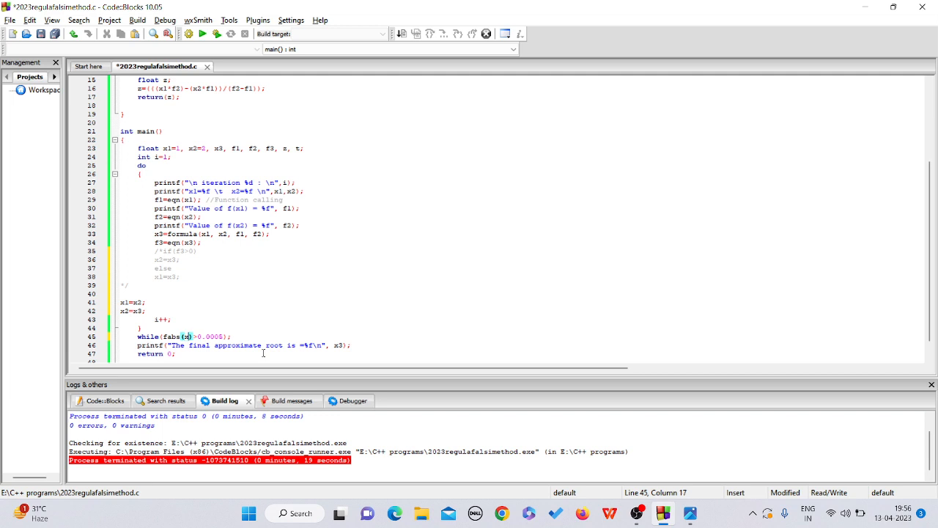
{"action": "type", "text": "-"}
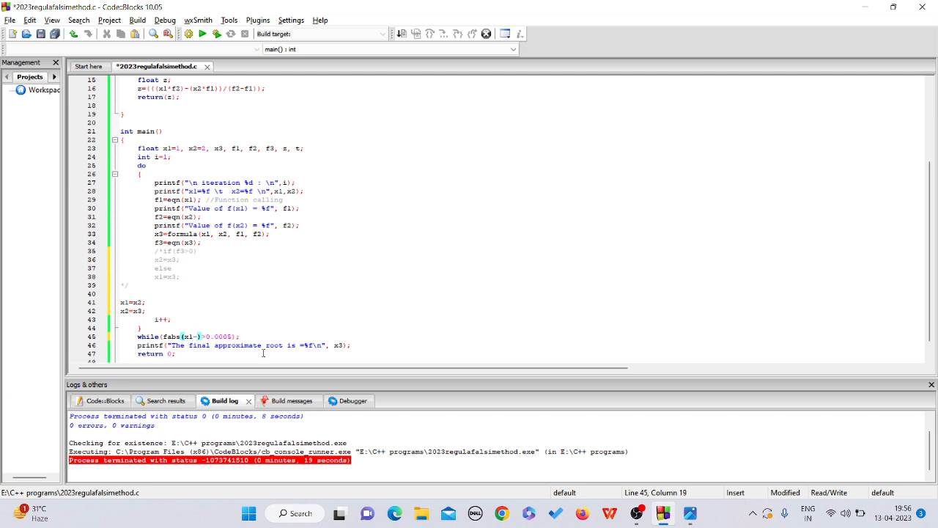
{"action": "type", "text": "x2"}
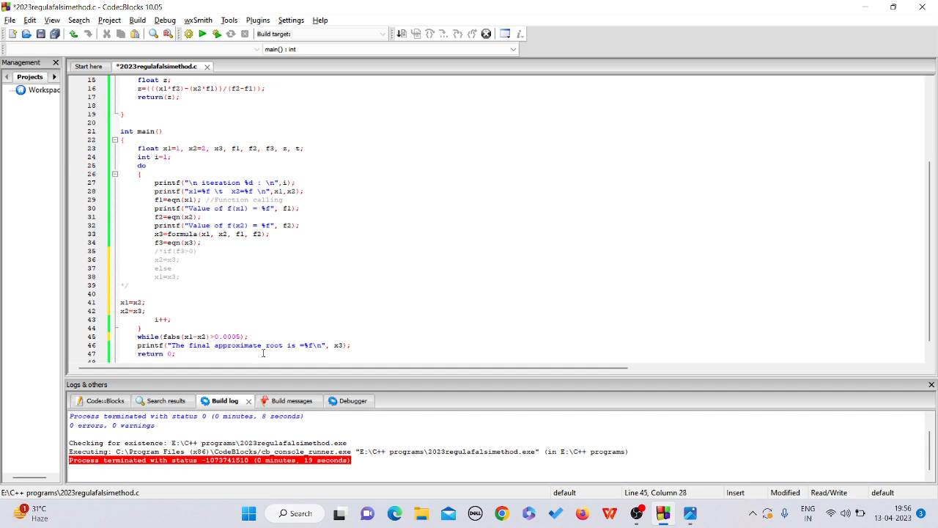
{"action": "left_click", "coordinate": [243, 346]}
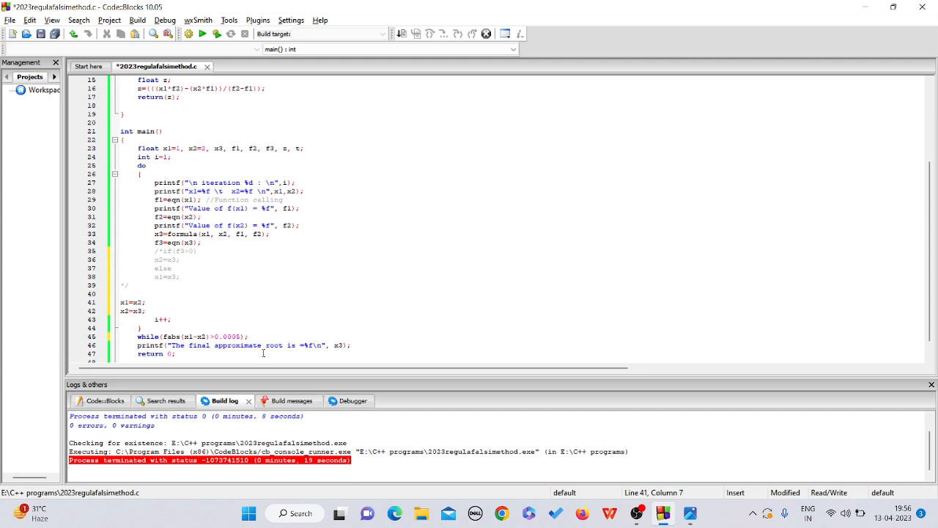
{"action": "left_click", "coordinate": [245, 200]}
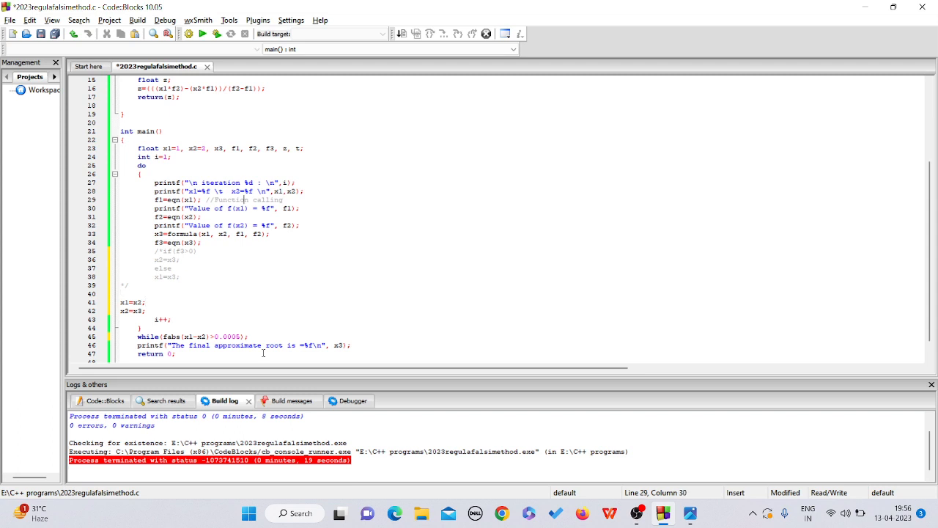
{"action": "scroll", "scroll_direction": "up", "scroll_amount": 3}
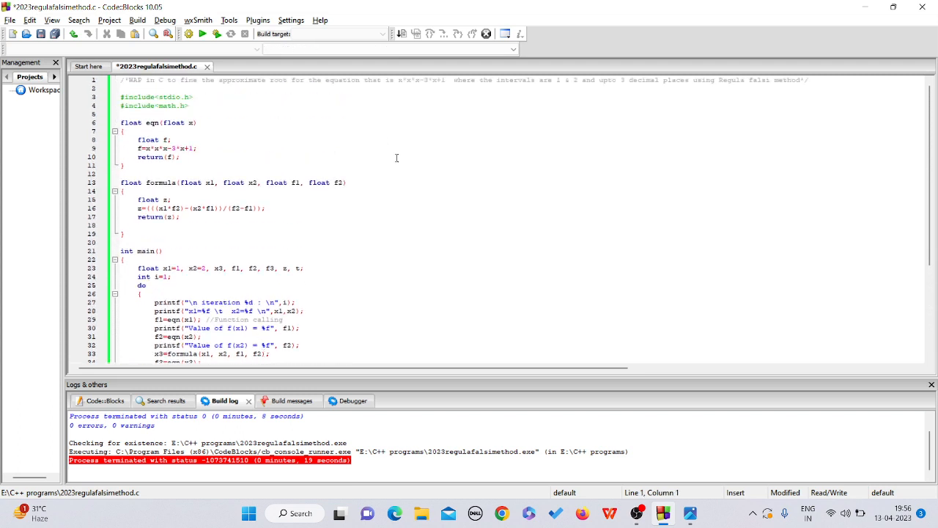
Step: Build and run the secant program, review seven iterations to root 1.532089, and close the console
{"action": "left_click", "coordinate": [217, 34]}
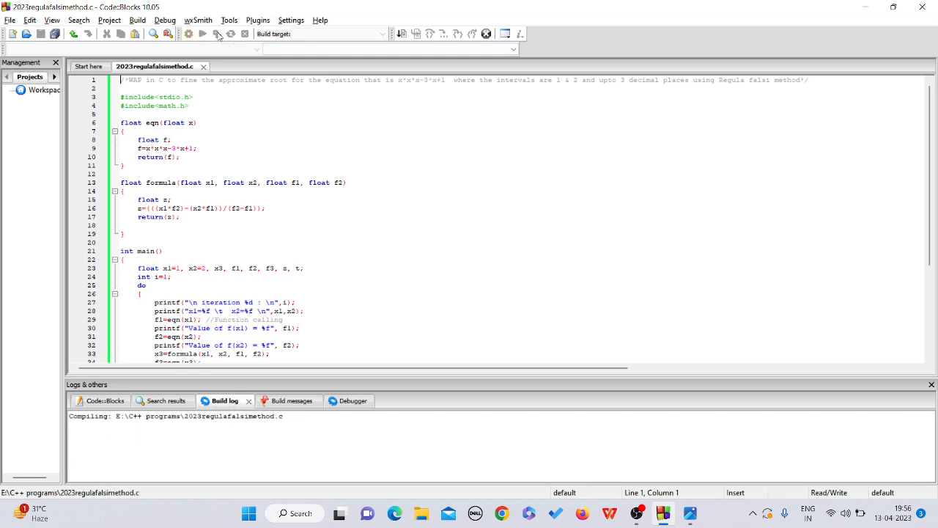
{"action": "left_click", "coordinate": [203, 34]}
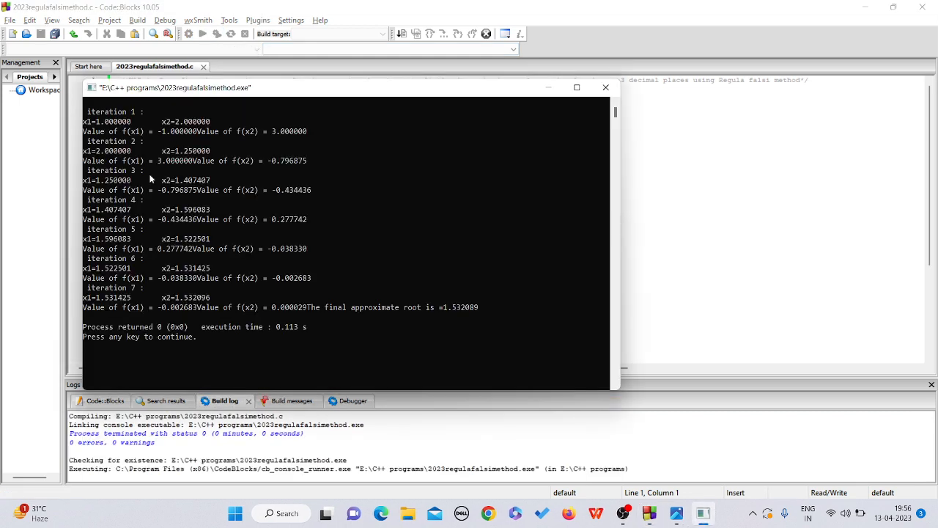
{"action": "mouse_move", "coordinate": [143, 288]}
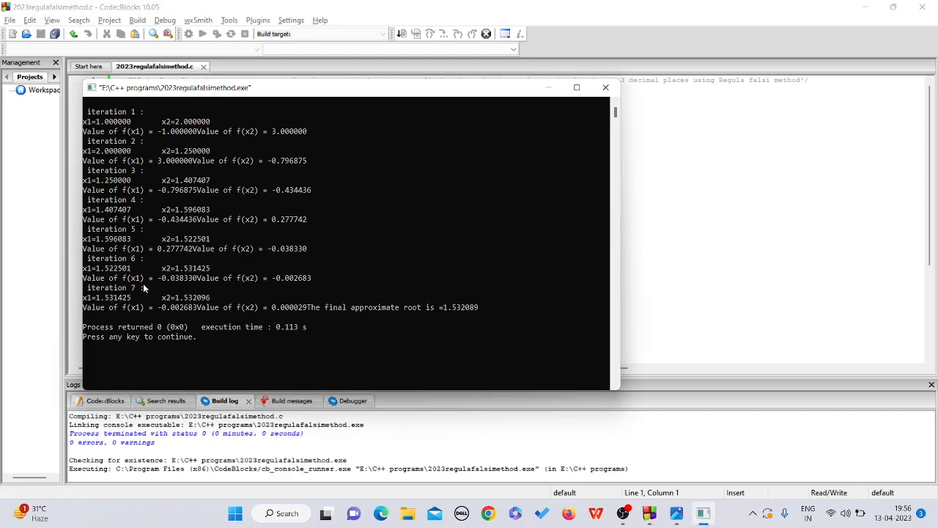
{"action": "mouse_move", "coordinate": [184, 338]}
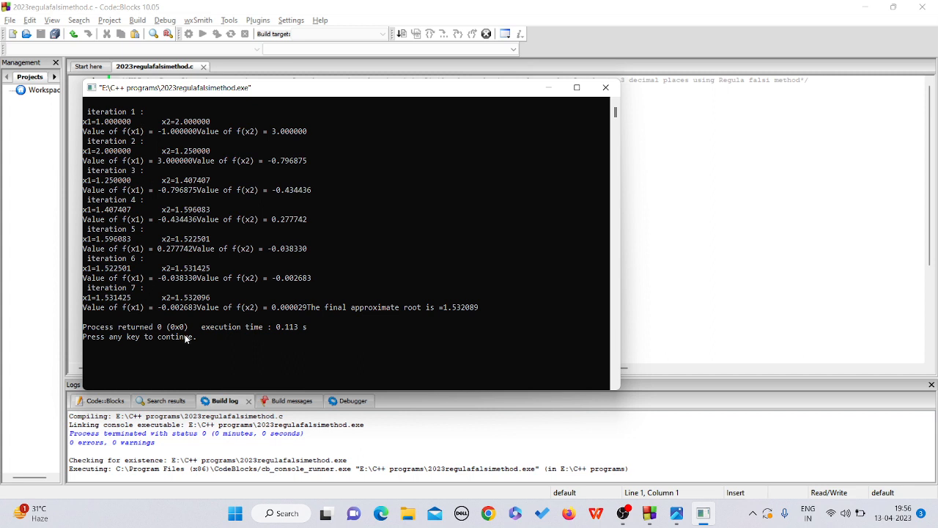
{"action": "mouse_move", "coordinate": [152, 280]}
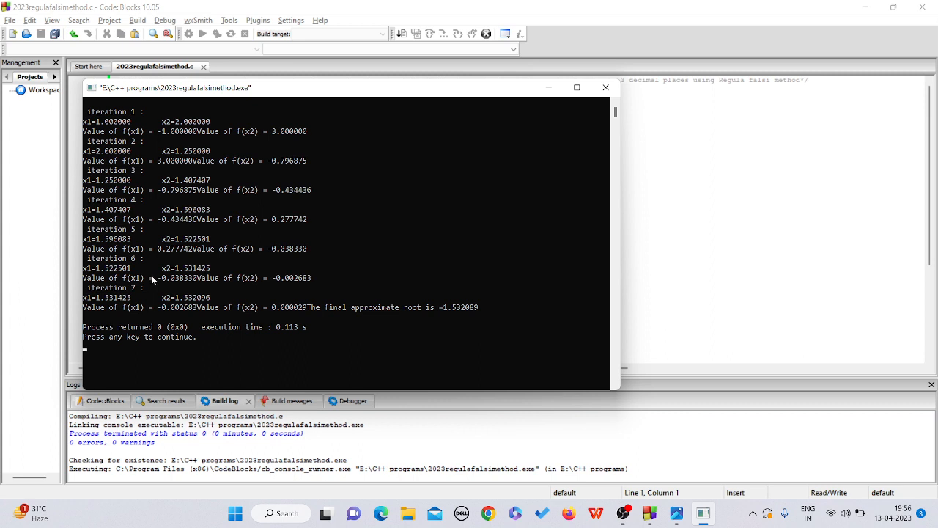
{"action": "mouse_move", "coordinate": [132, 167]}
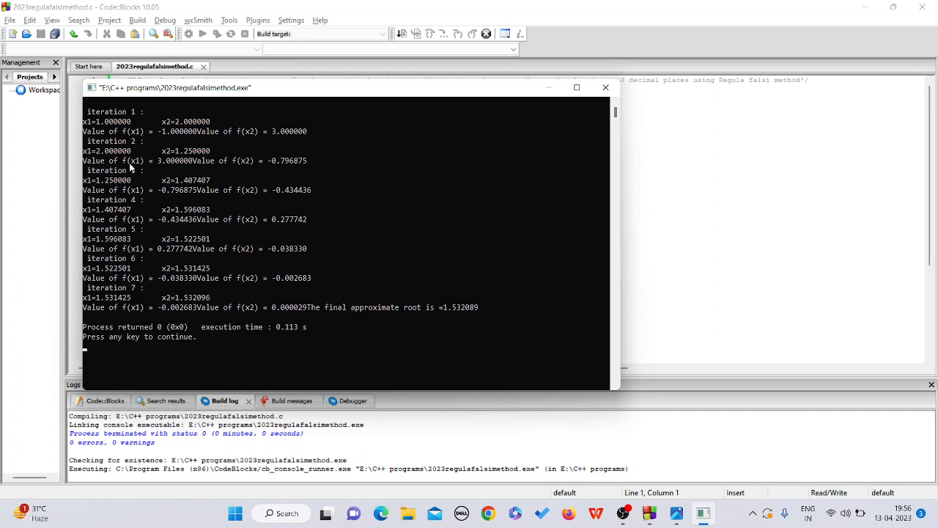
{"action": "mouse_move", "coordinate": [138, 325]}
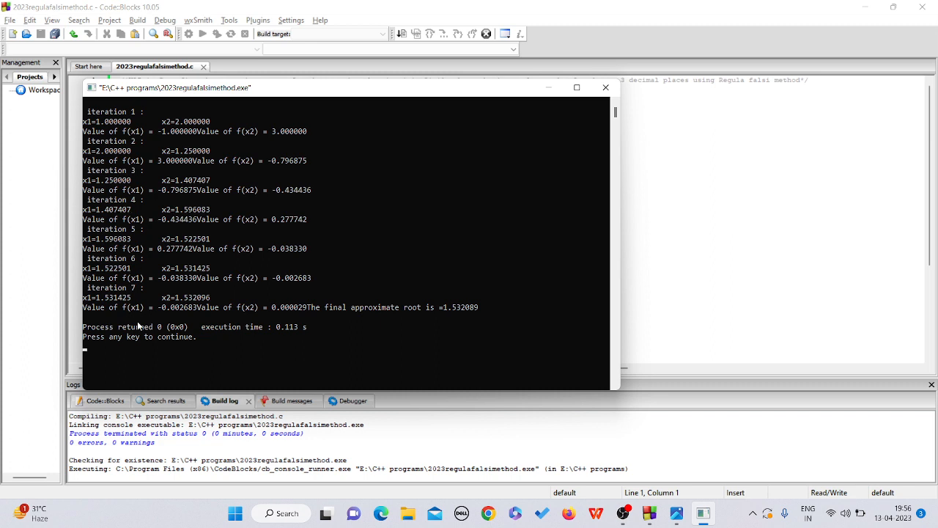
{"action": "mouse_move", "coordinate": [136, 119]}
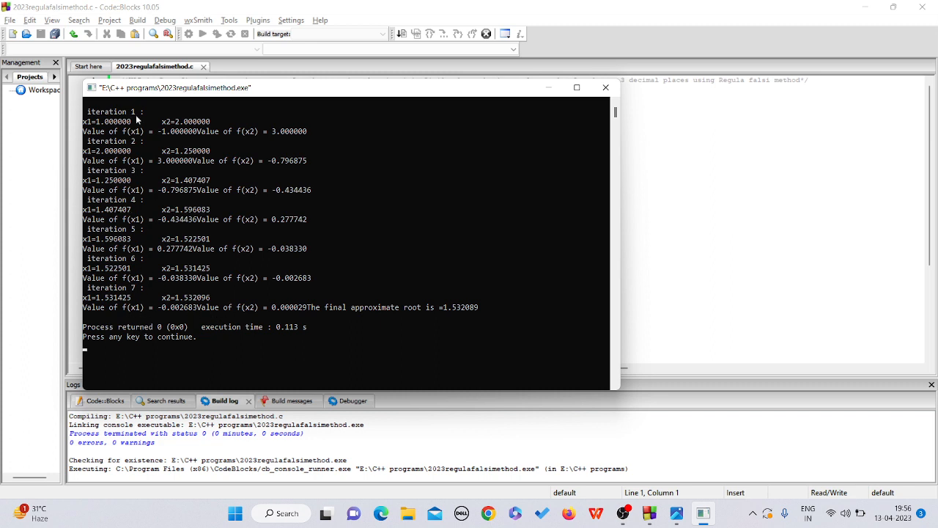
{"action": "mouse_move", "coordinate": [103, 128]}
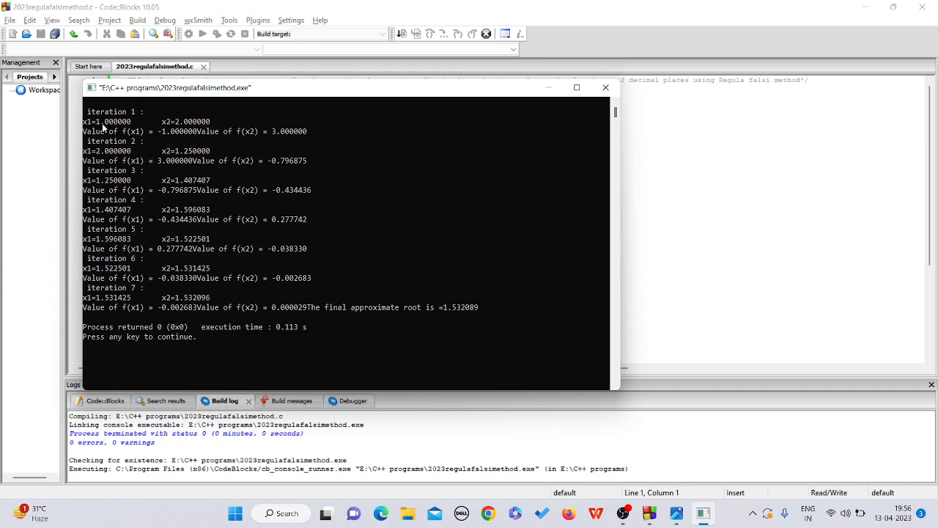
{"action": "mouse_move", "coordinate": [123, 166]}
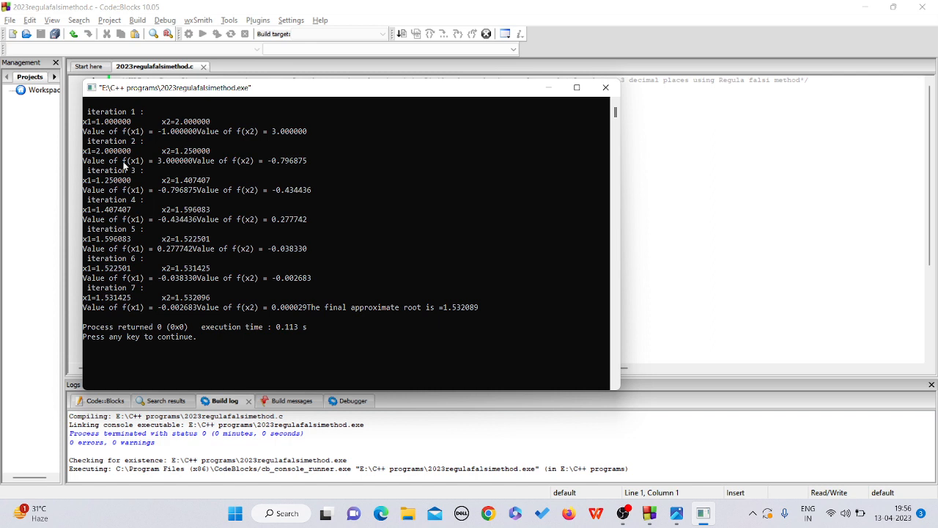
{"action": "mouse_move", "coordinate": [110, 158]}
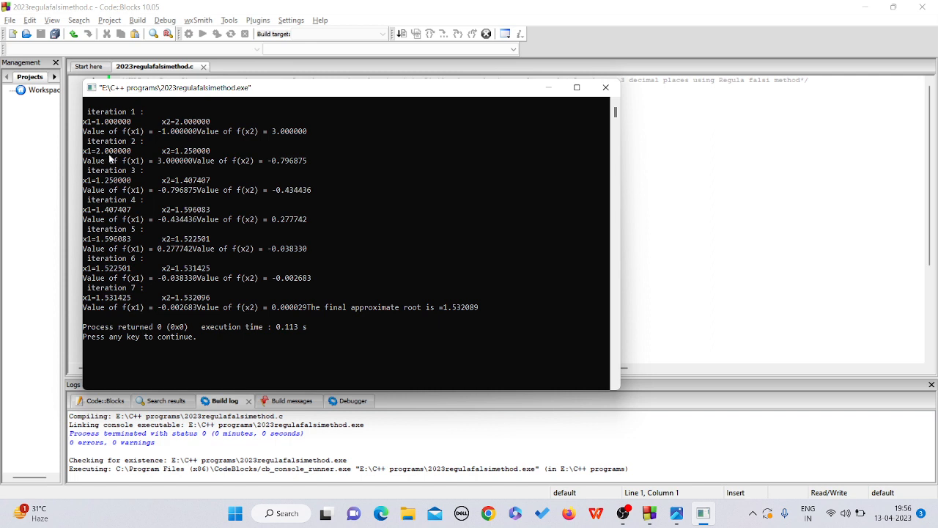
{"action": "mouse_move", "coordinate": [211, 162]}
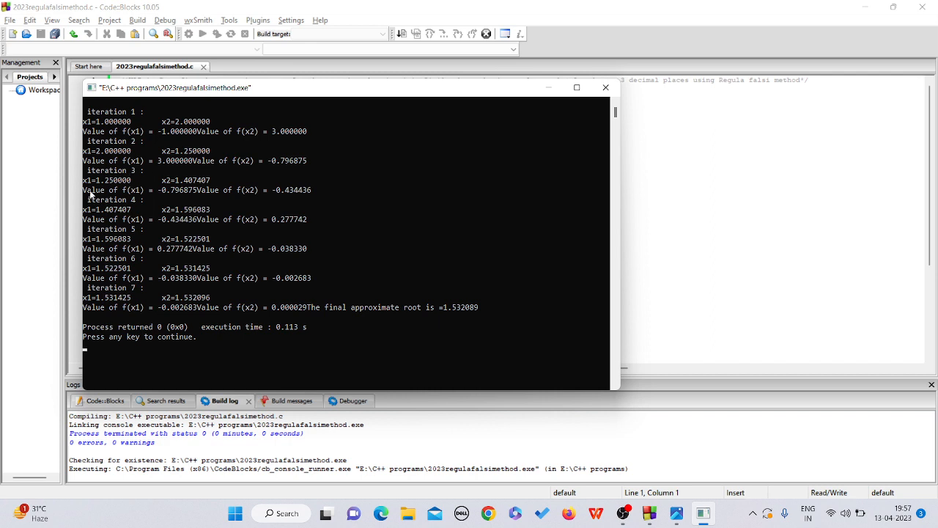
{"action": "mouse_move", "coordinate": [223, 189]}
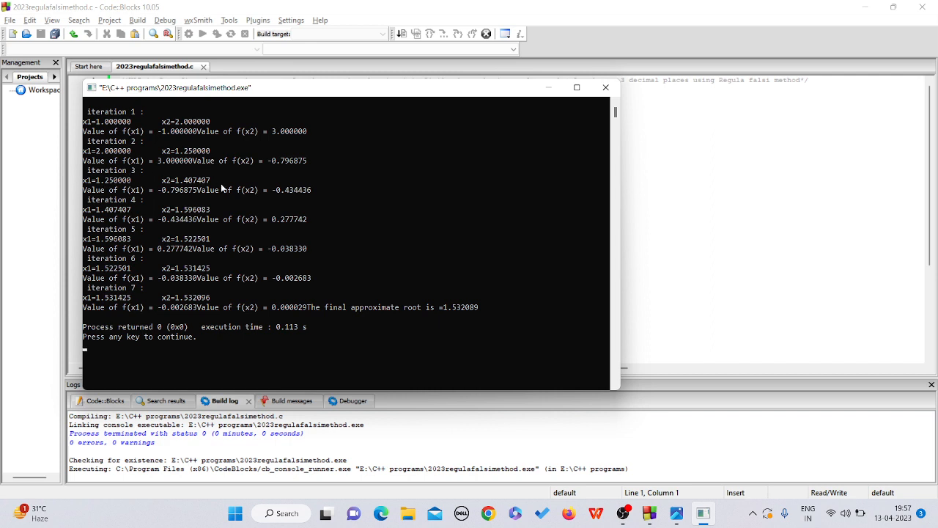
{"action": "mouse_move", "coordinate": [102, 182]}
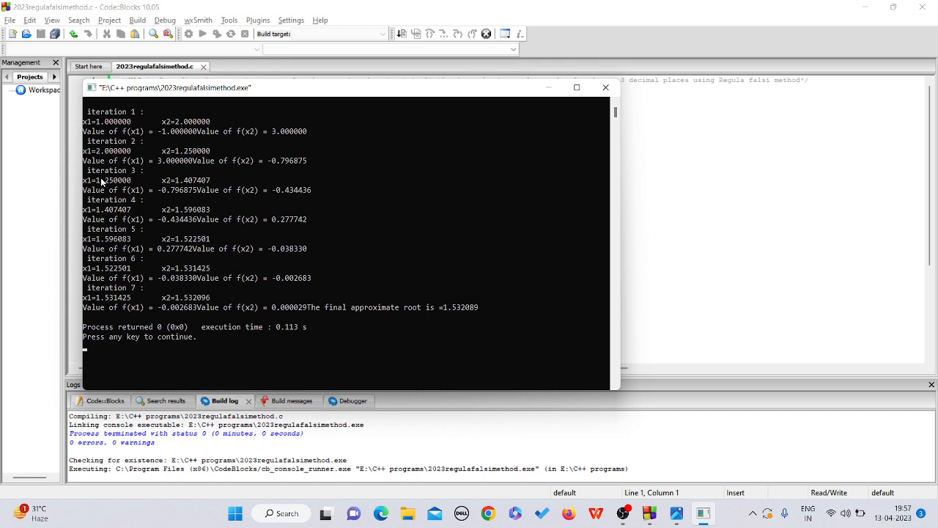
{"action": "mouse_move", "coordinate": [202, 185]}
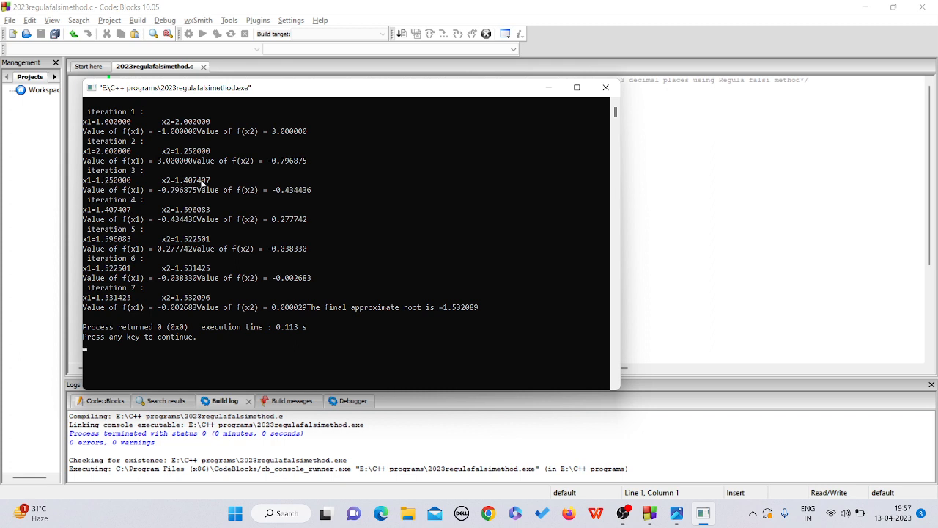
{"action": "mouse_move", "coordinate": [169, 193]}
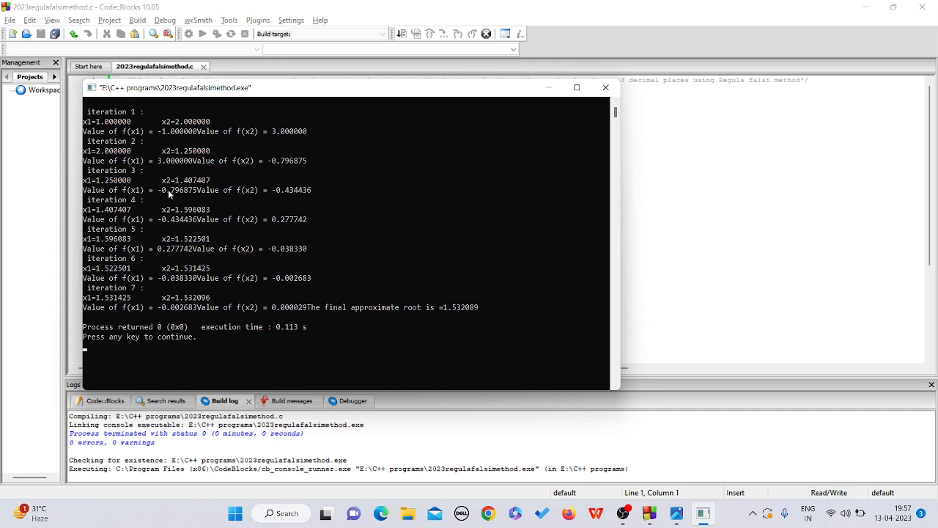
{"action": "mouse_move", "coordinate": [100, 214]}
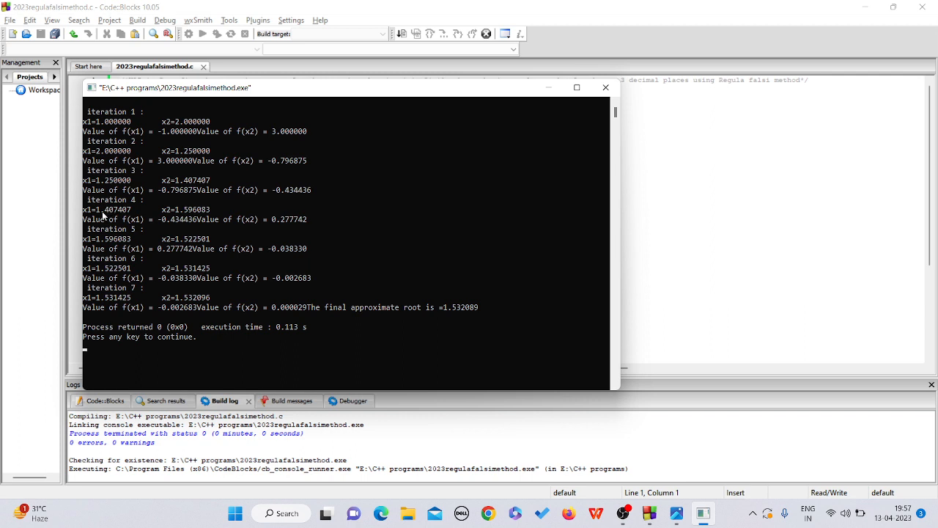
{"action": "mouse_move", "coordinate": [135, 220]}
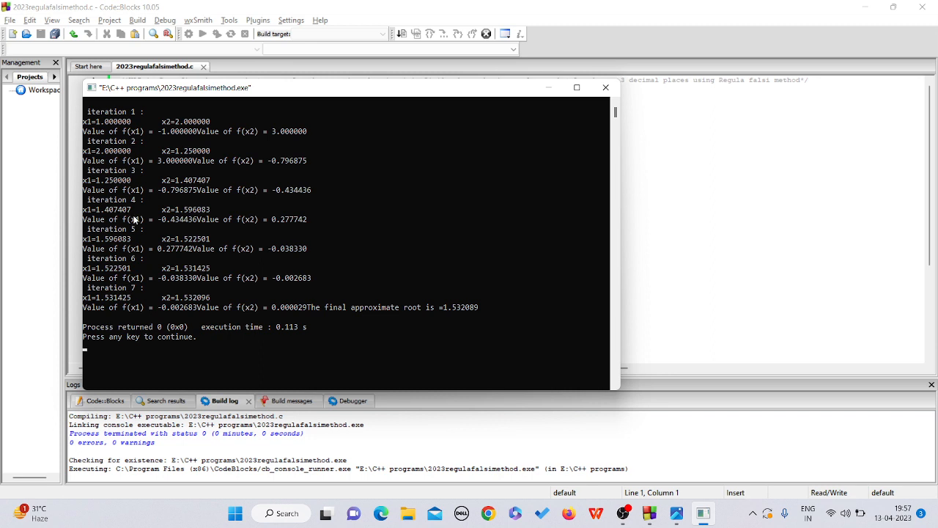
{"action": "mouse_move", "coordinate": [199, 219]}
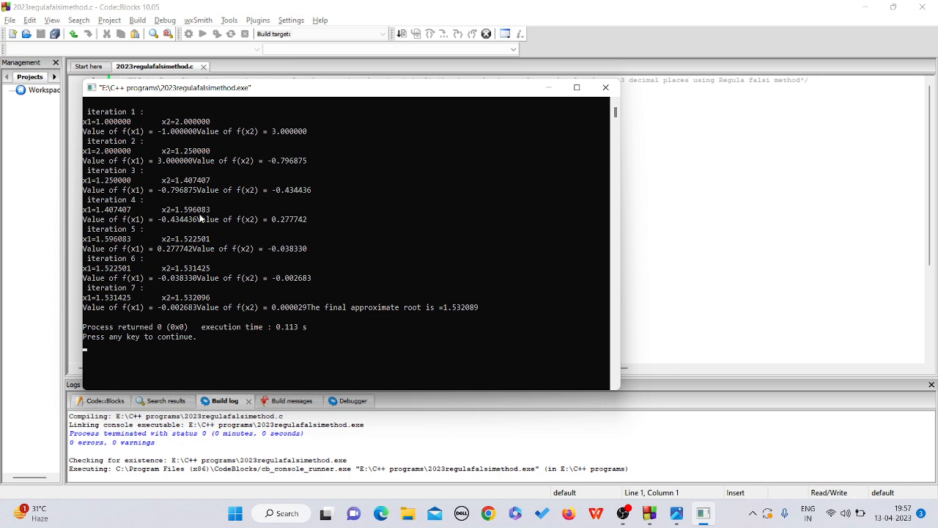
{"action": "mouse_move", "coordinate": [226, 220]}
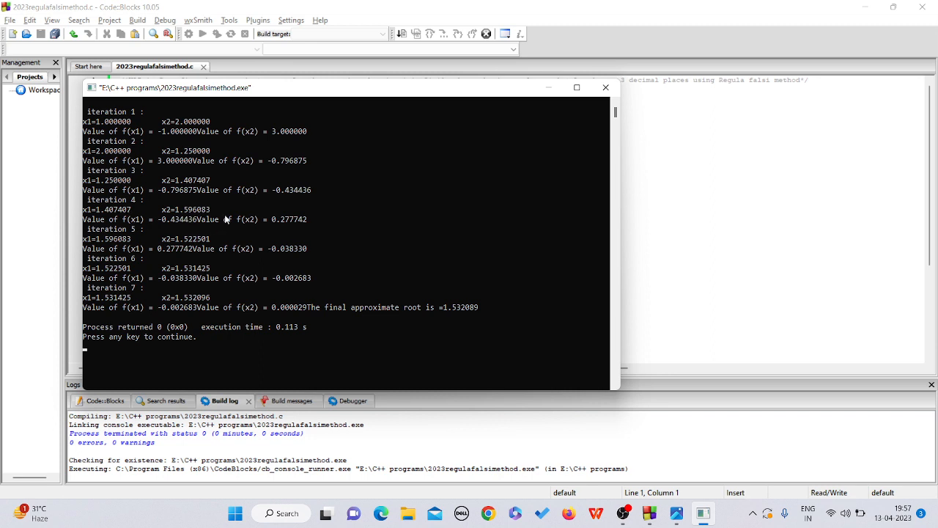
{"action": "mouse_move", "coordinate": [150, 293]}
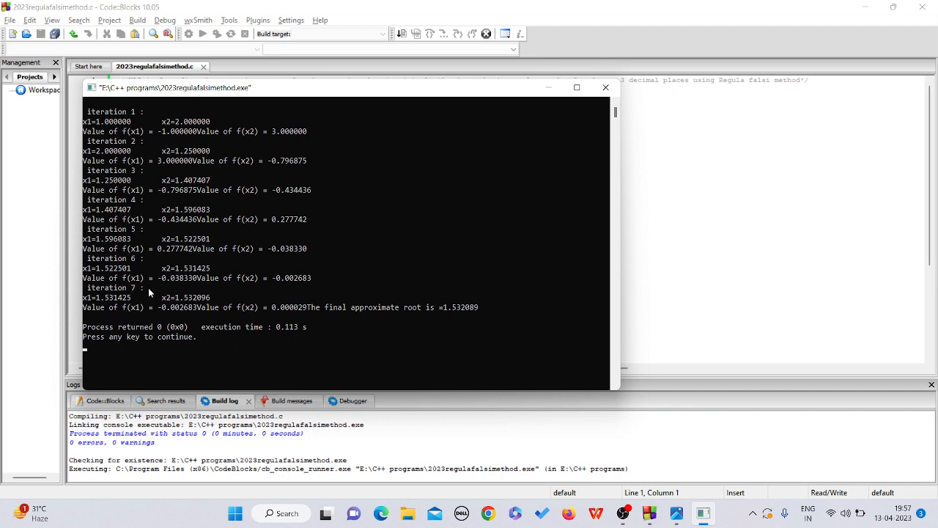
{"action": "mouse_move", "coordinate": [117, 304]}
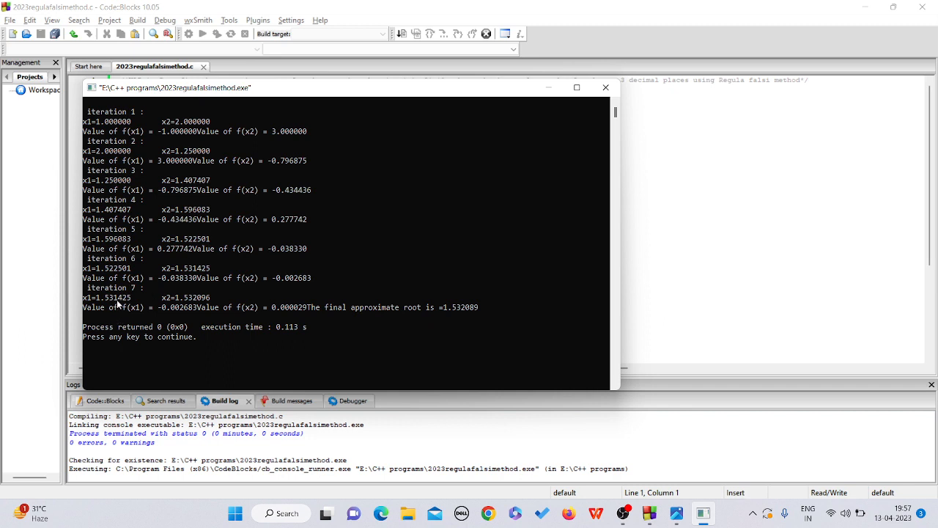
{"action": "mouse_move", "coordinate": [175, 302]}
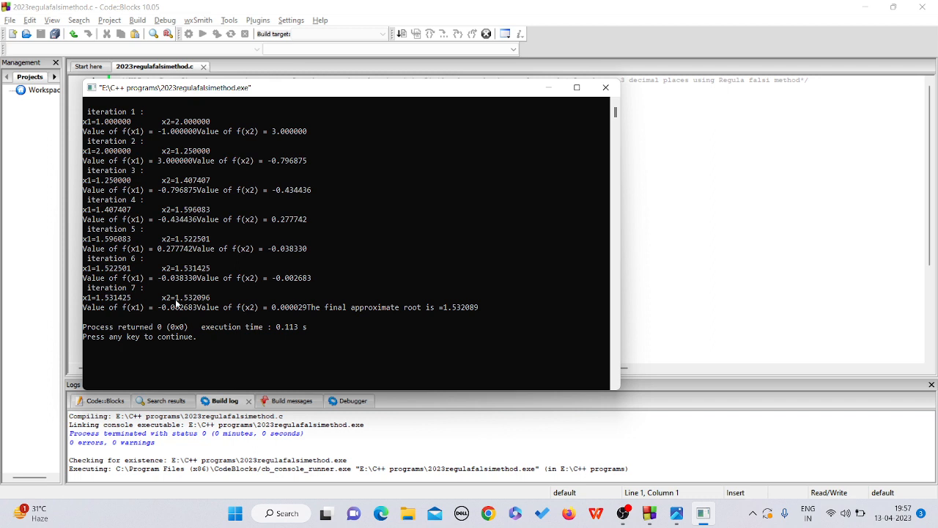
{"action": "mouse_move", "coordinate": [161, 315]}
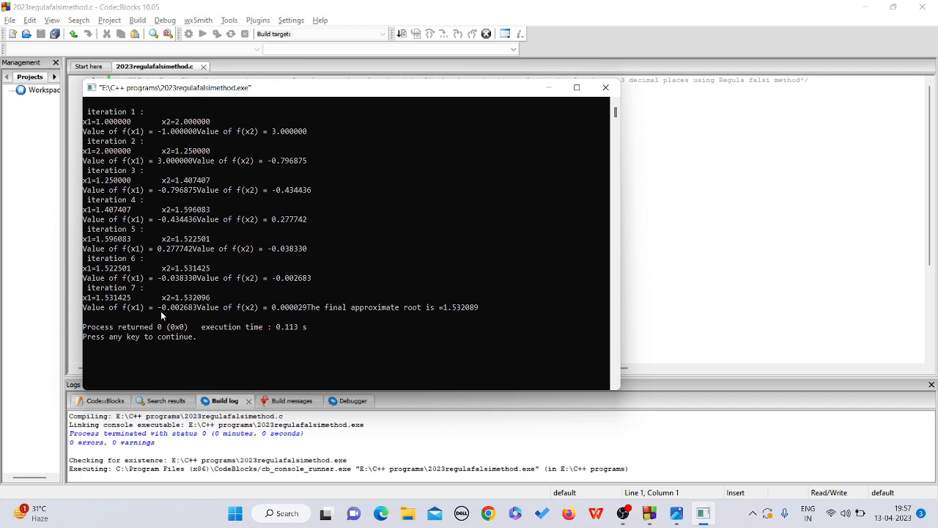
{"action": "mouse_move", "coordinate": [408, 314]}
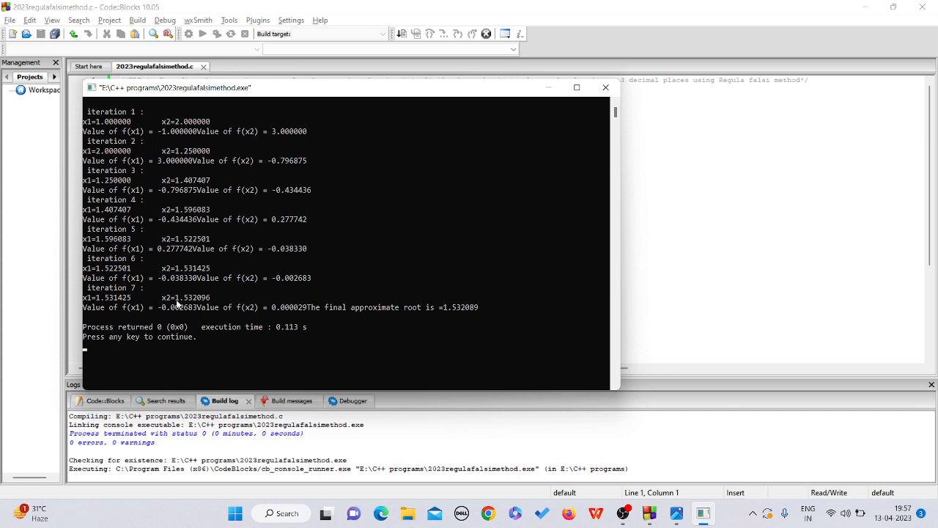
{"action": "mouse_move", "coordinate": [185, 305]}
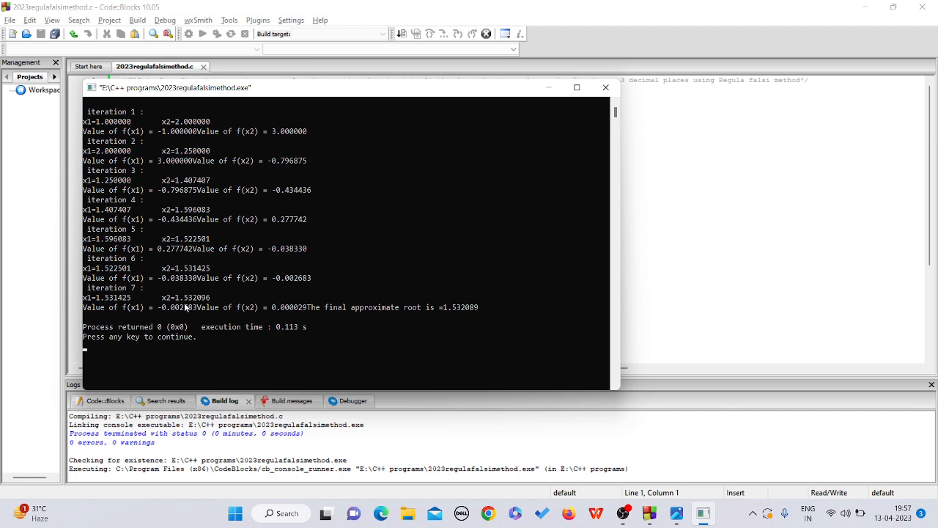
{"action": "mouse_move", "coordinate": [222, 313]}
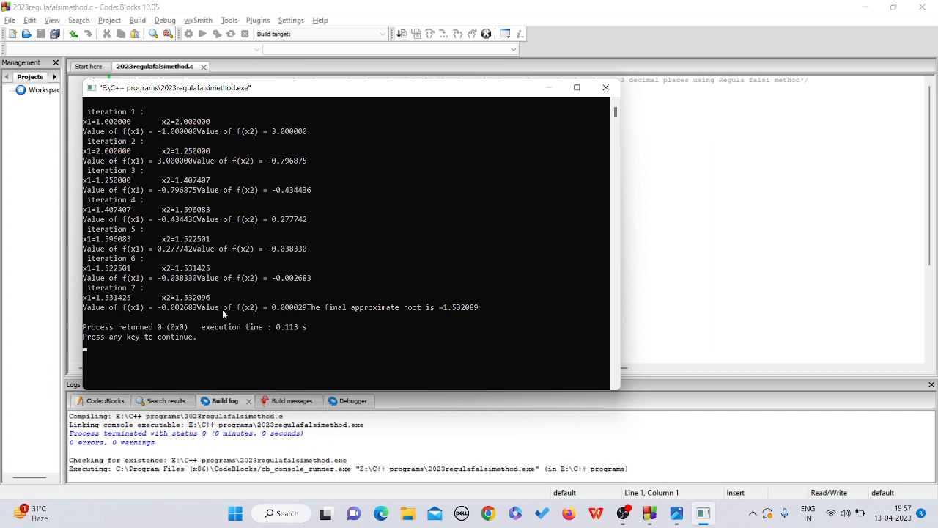
{"action": "mouse_move", "coordinate": [487, 285]}
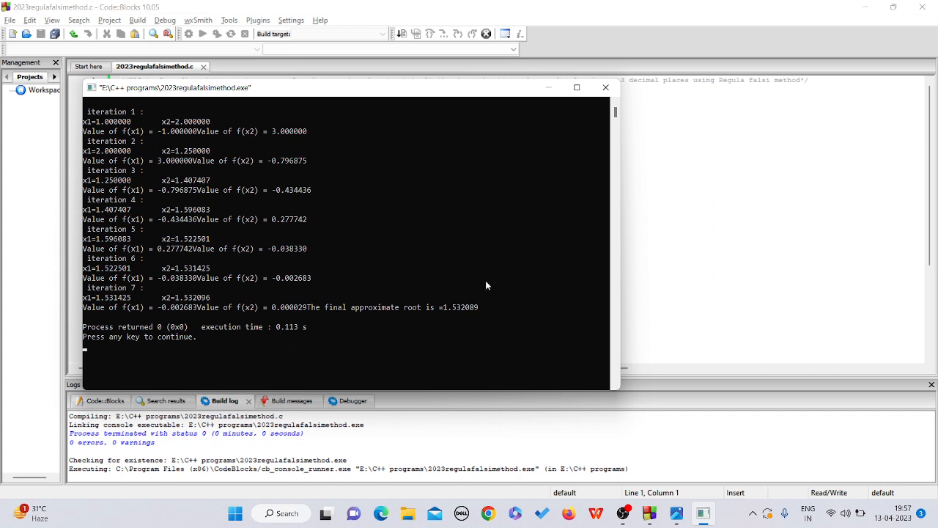
{"action": "mouse_move", "coordinate": [606, 88]}
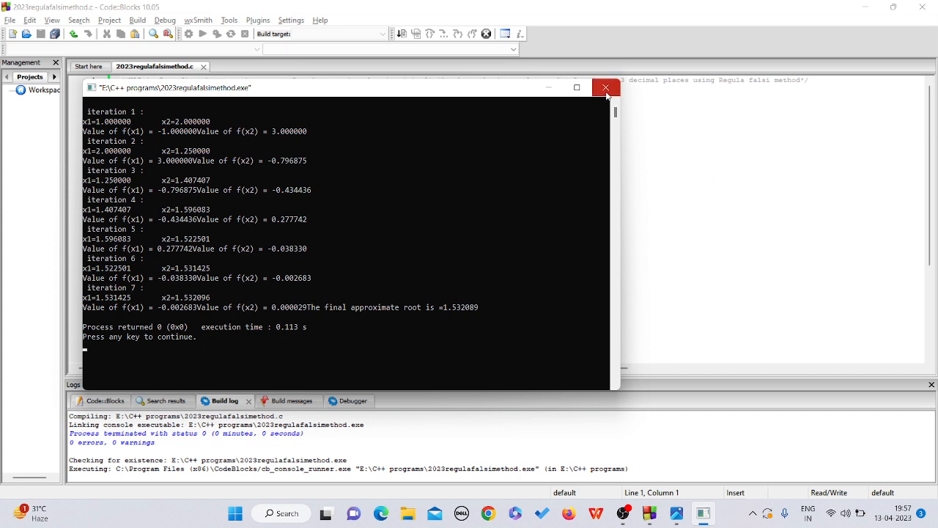
{"action": "mouse_move", "coordinate": [607, 88]}
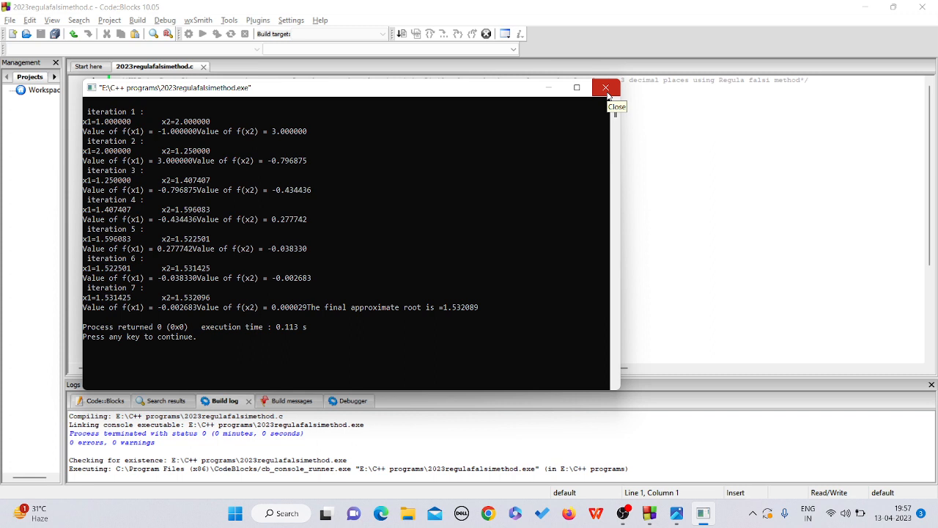
{"action": "left_click", "coordinate": [605, 87]}
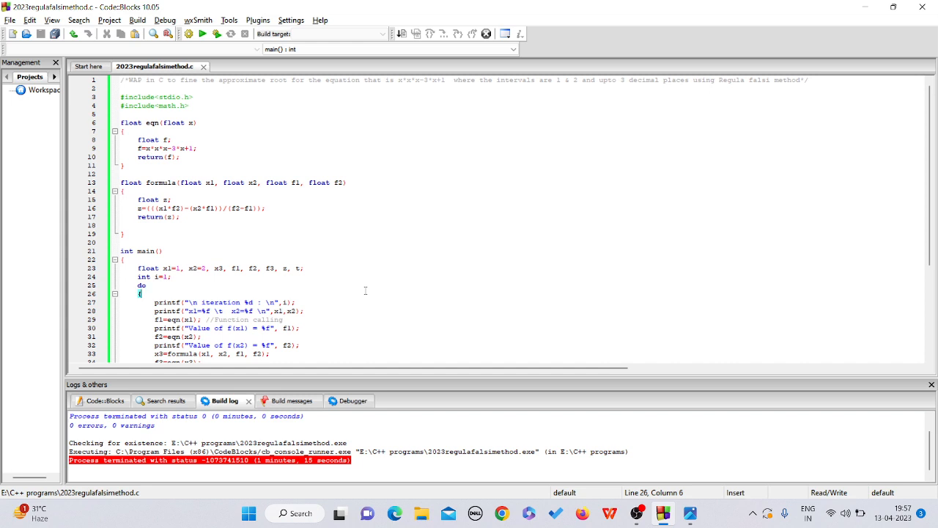
{"action": "mouse_move", "coordinate": [349, 284]}
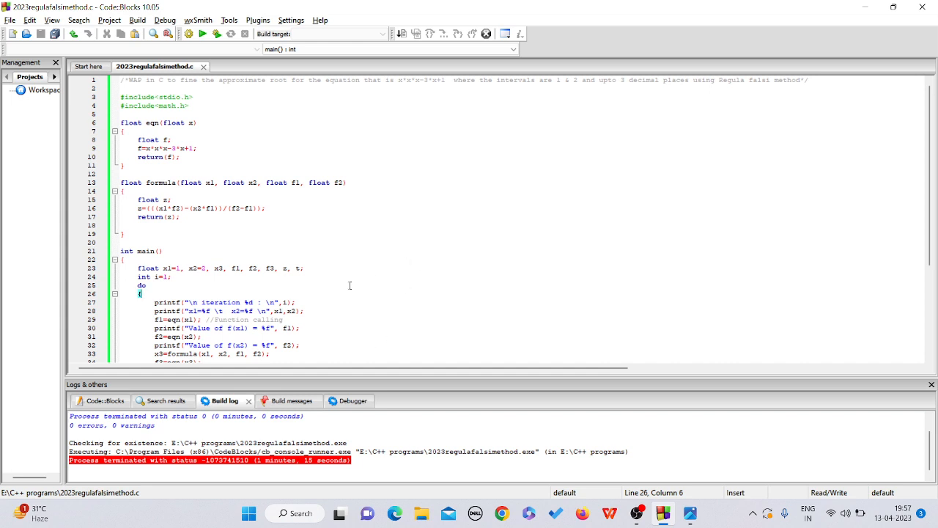